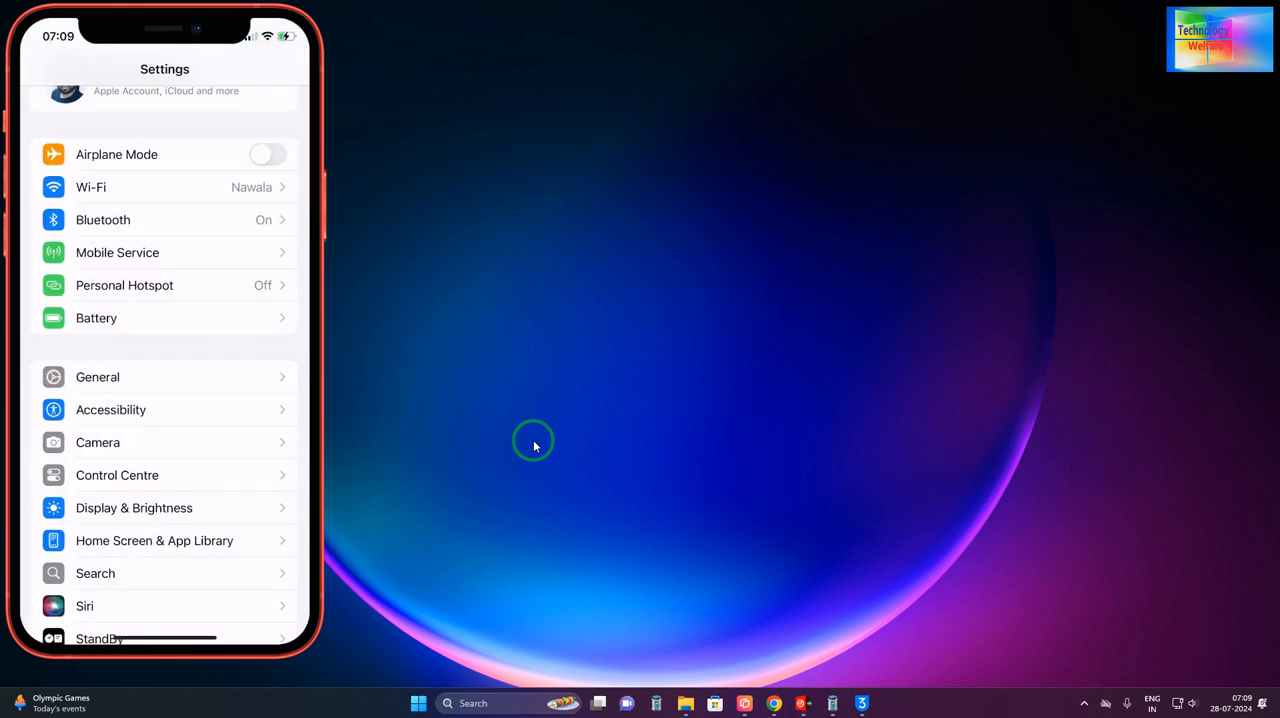
# Step: Scroll the mirrored Settings app down and go into General to reach Software Update
pyautogui.scroll(-3)
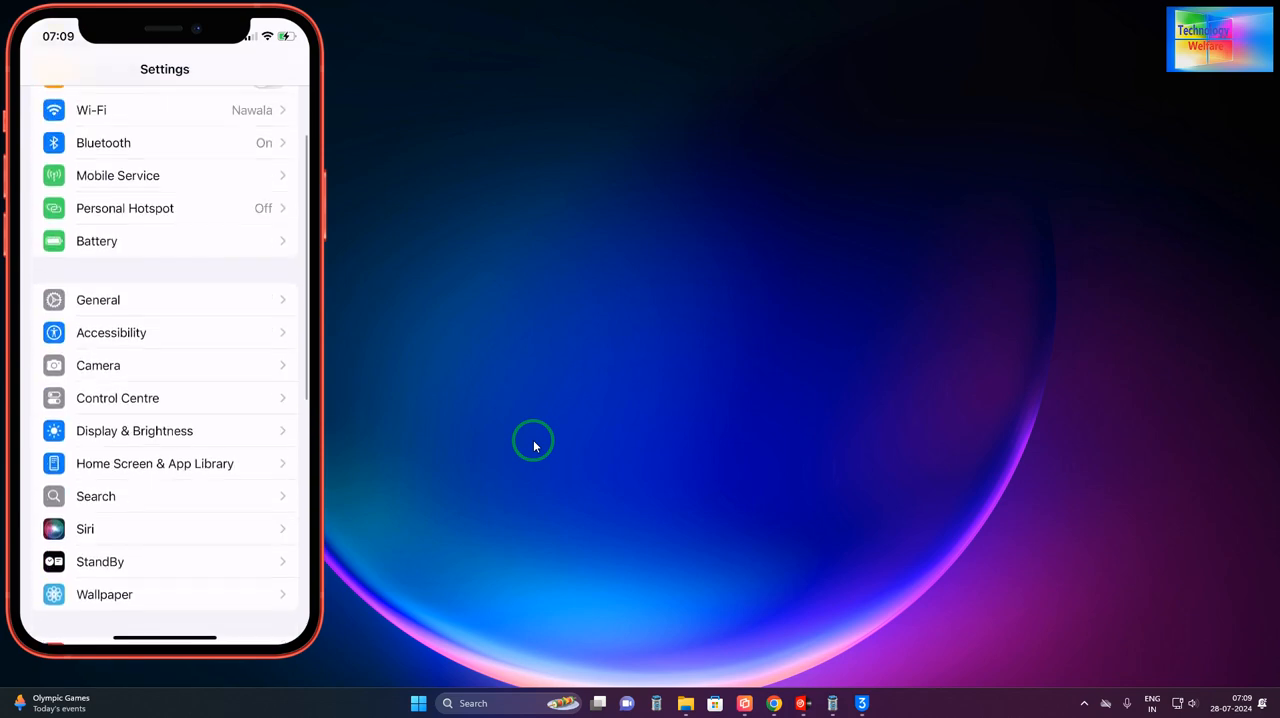
pyautogui.scroll(-3)
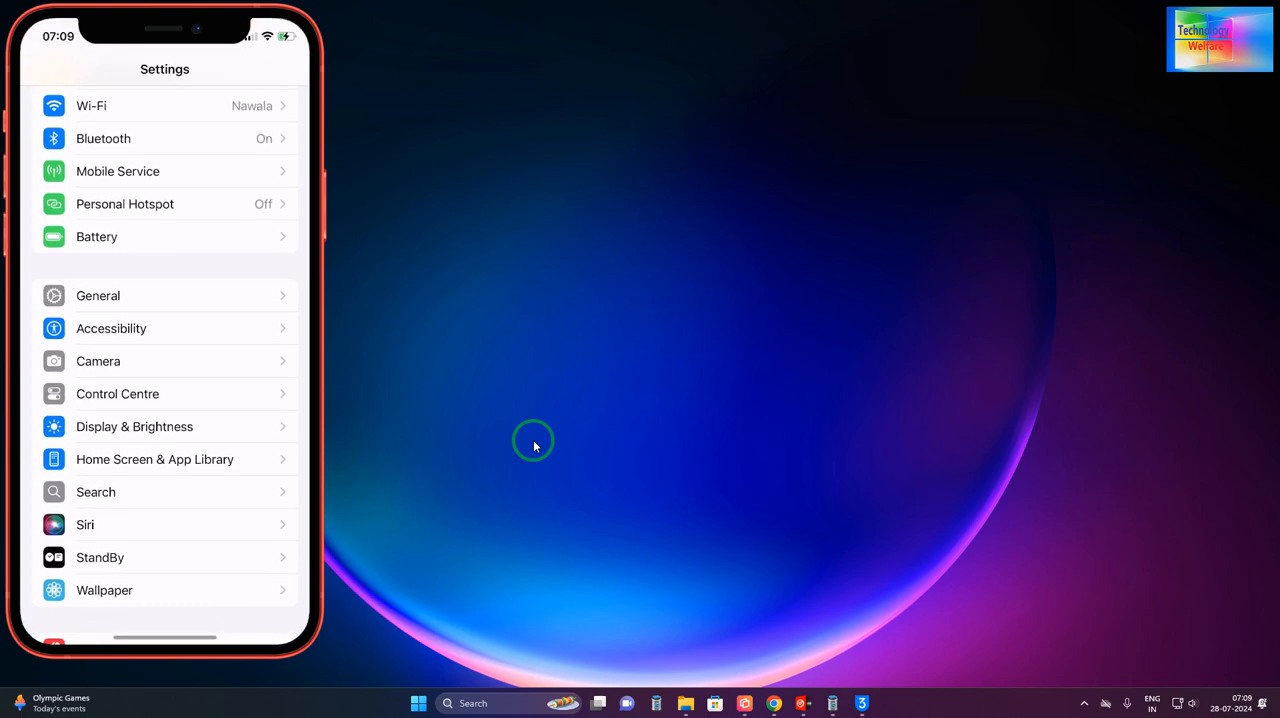
pyautogui.scroll(-3)
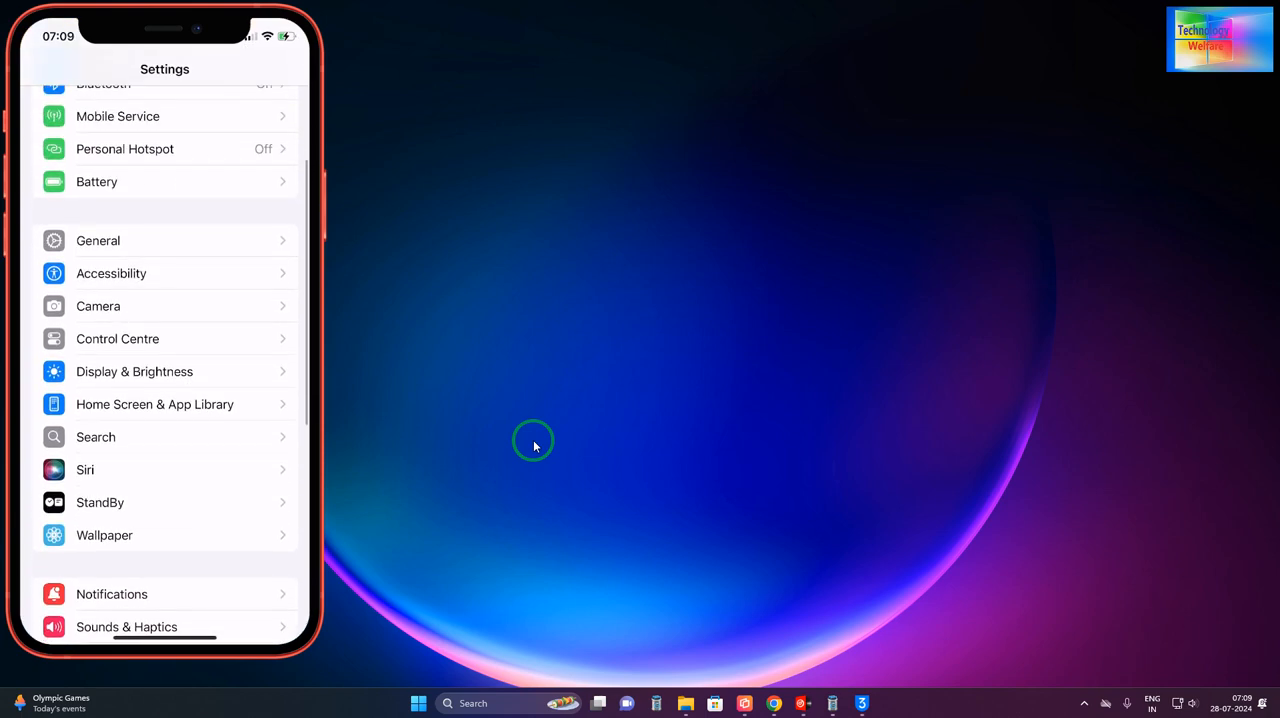
pyautogui.click(98, 240)
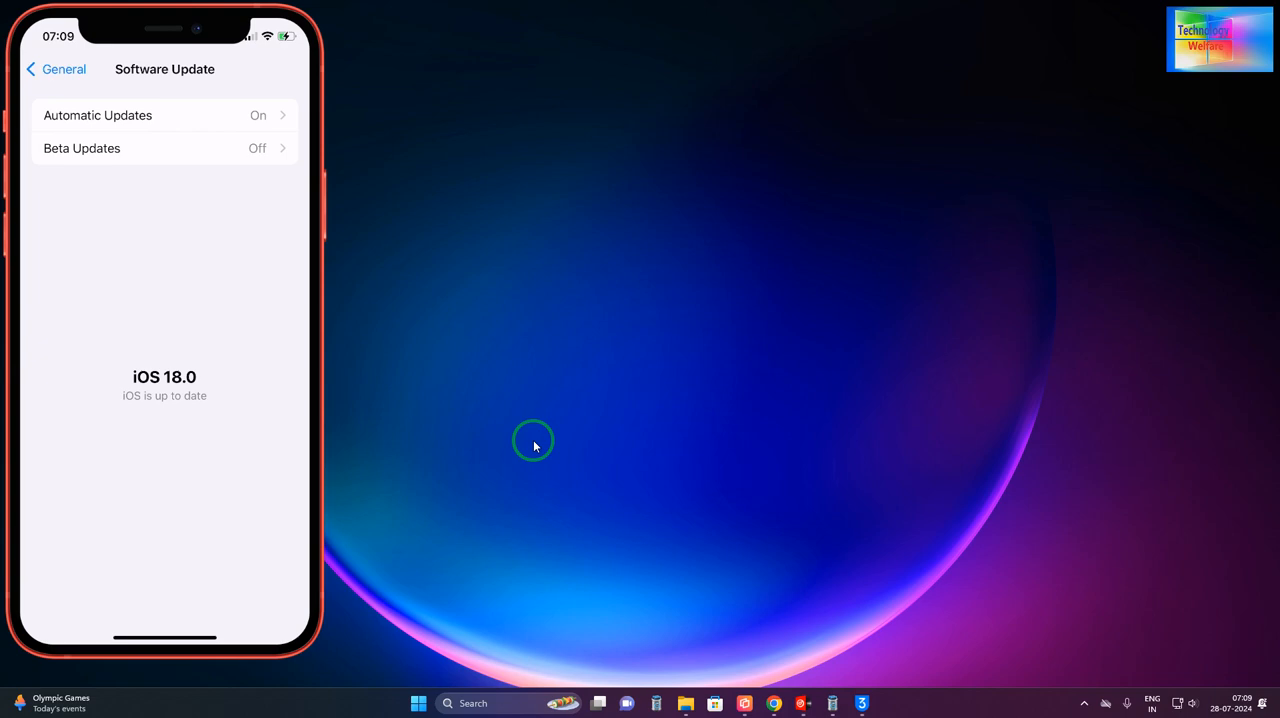
# Step: Check Beta Updates is Off, then return to the Software Update page
pyautogui.click(82, 148)
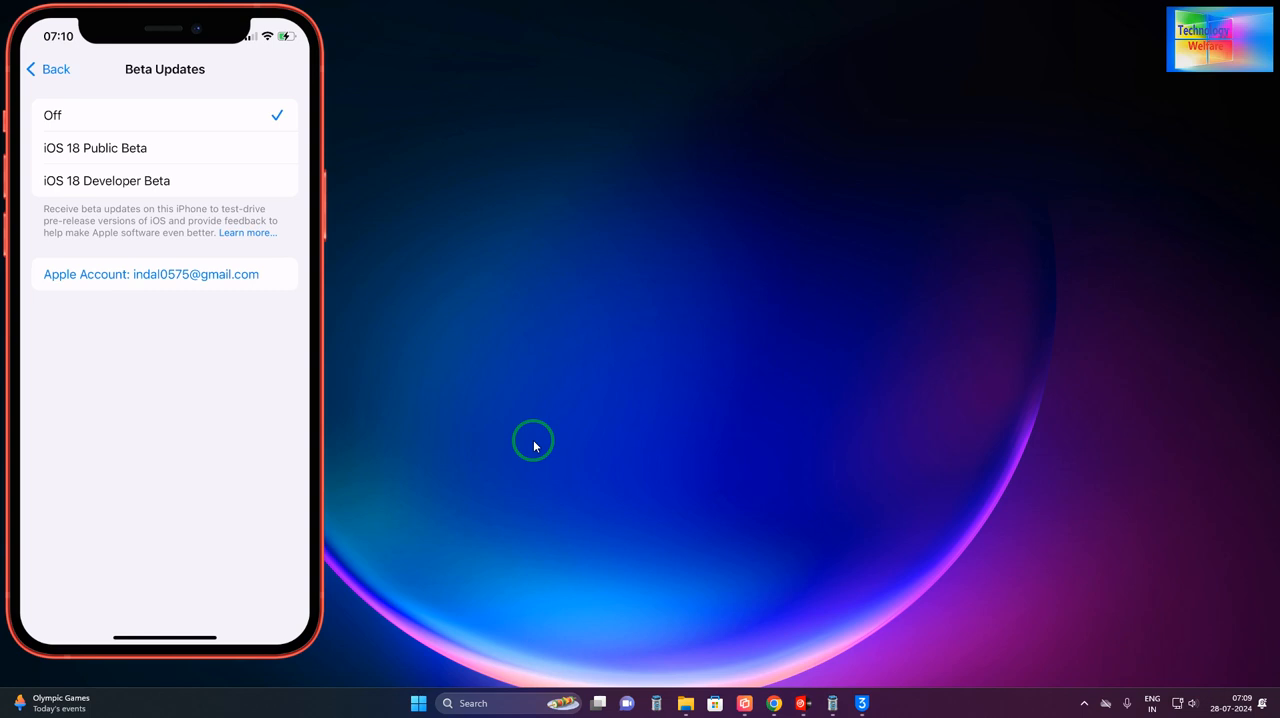
pyautogui.click(48, 68)
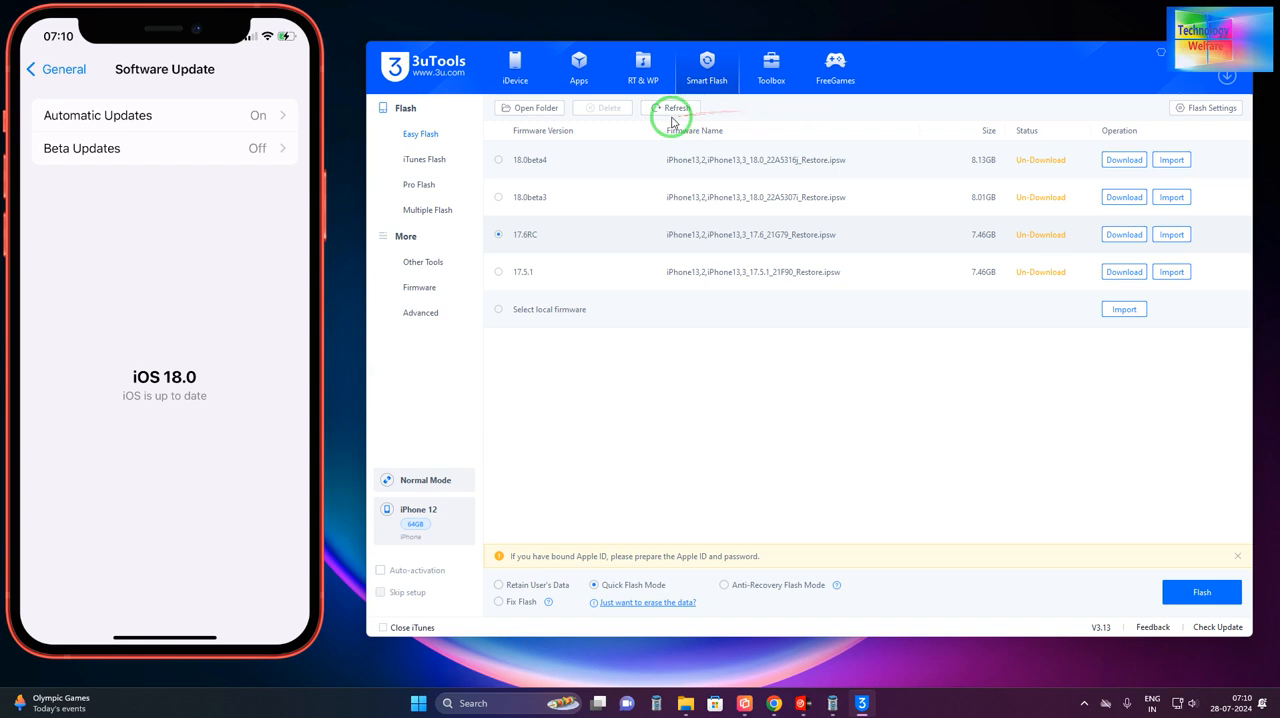
# Step: Refresh the Easy Flash firmware list, then switch to the iDevice section
pyautogui.click(672, 108)
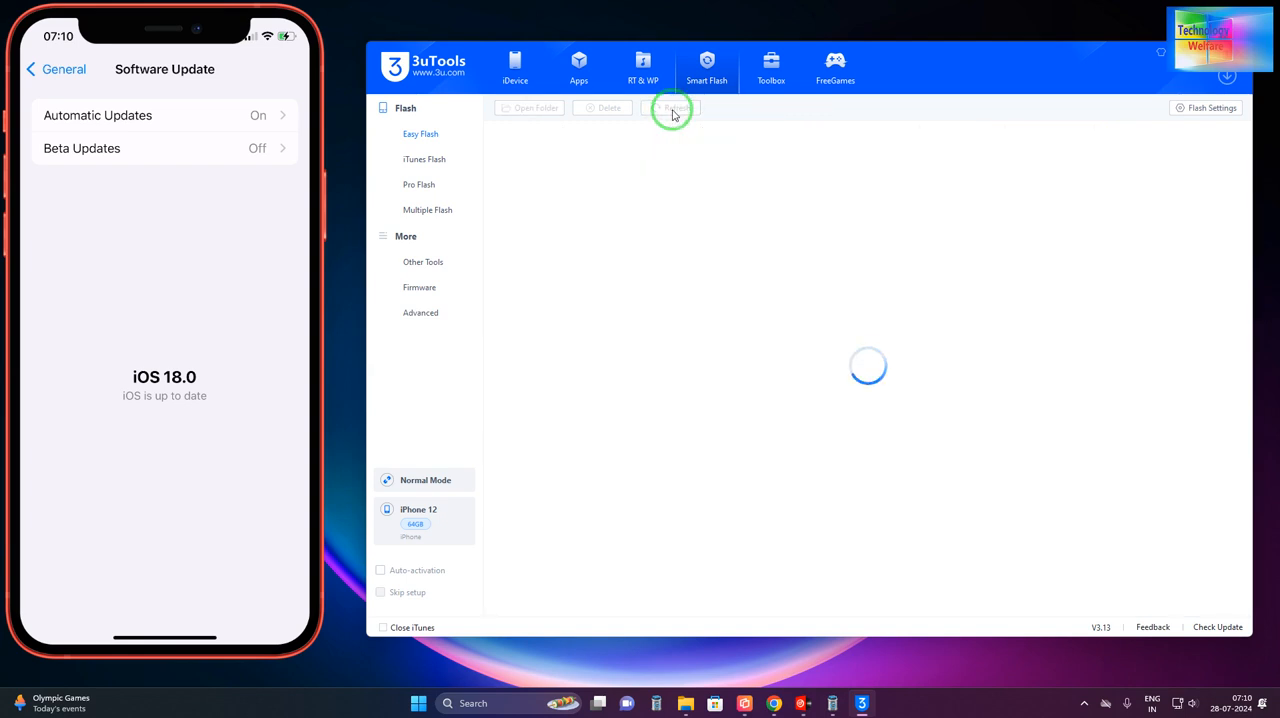
pyautogui.click(672, 108)
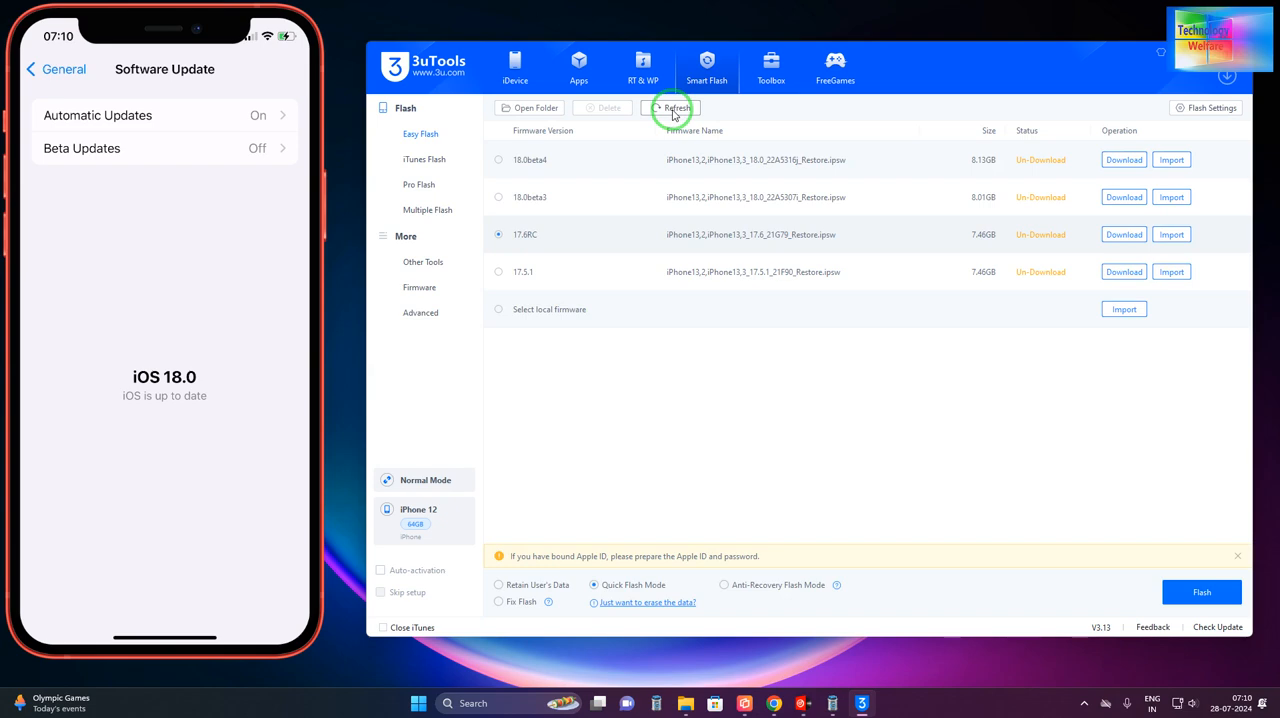
pyautogui.moveTo(512, 50)
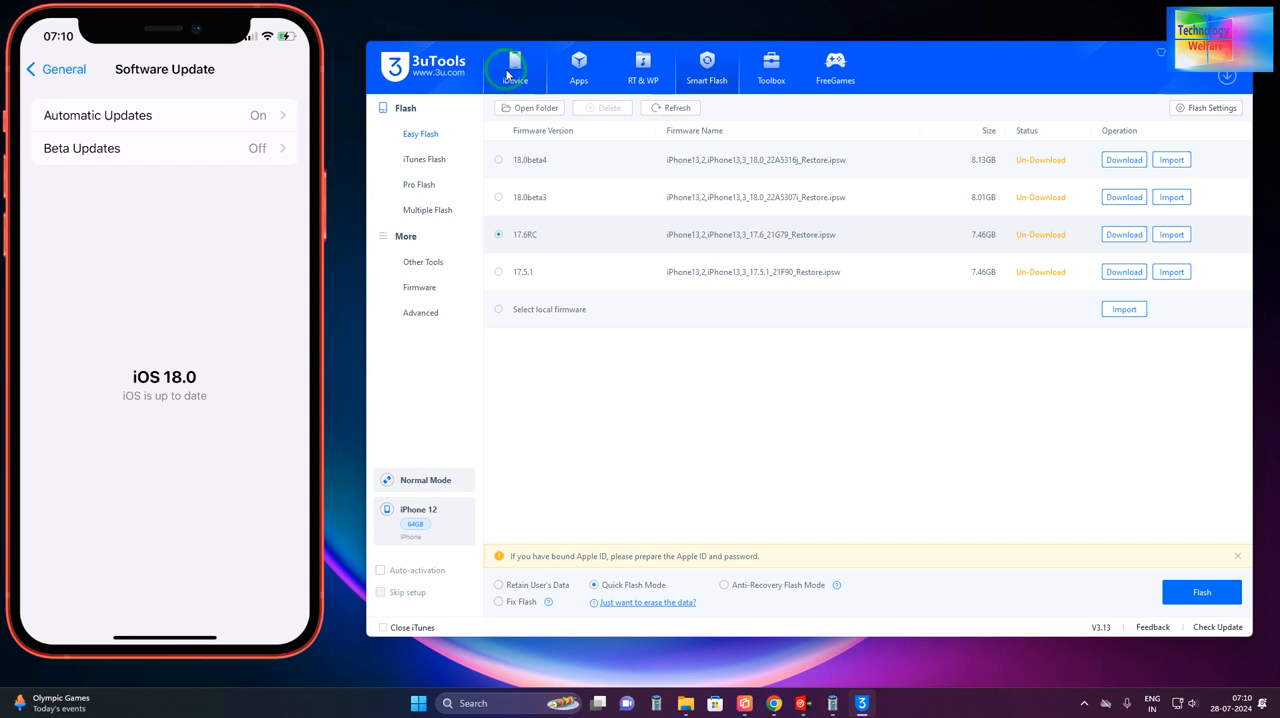
pyautogui.click(516, 68)
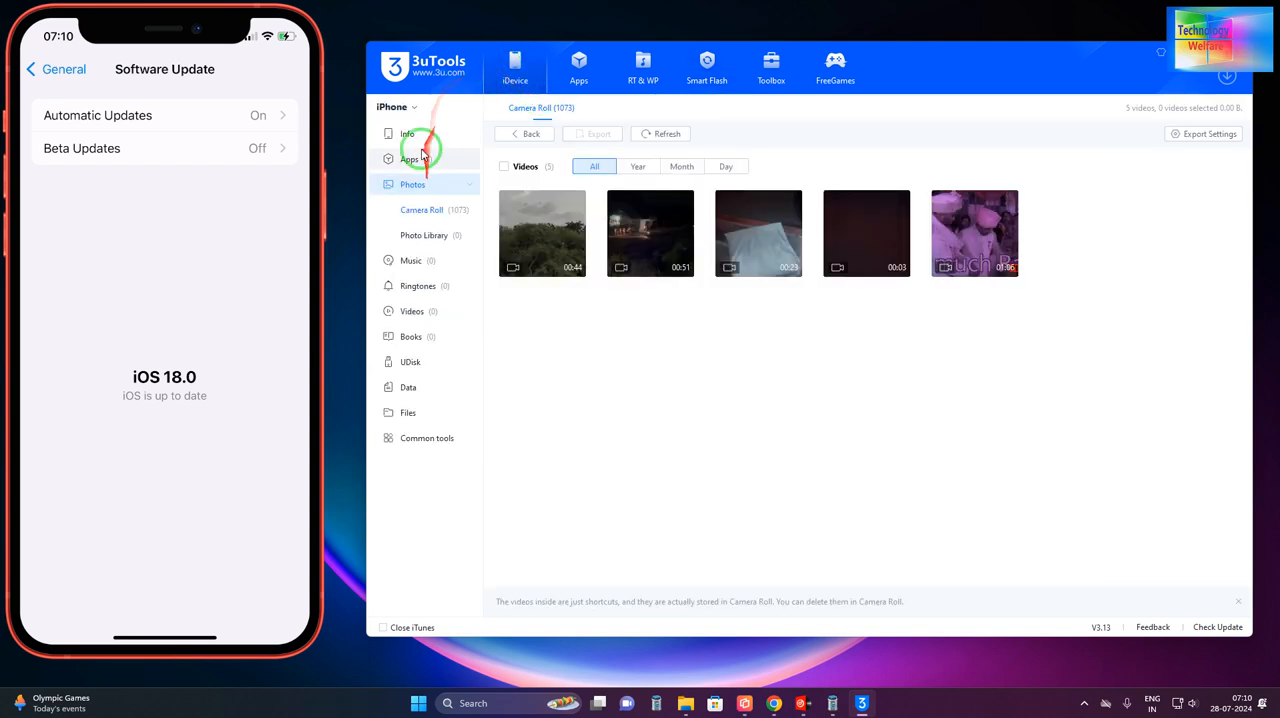
# Step: View the iPhone 12's Info page showing it runs iOS 18.0
pyautogui.click(408, 132)
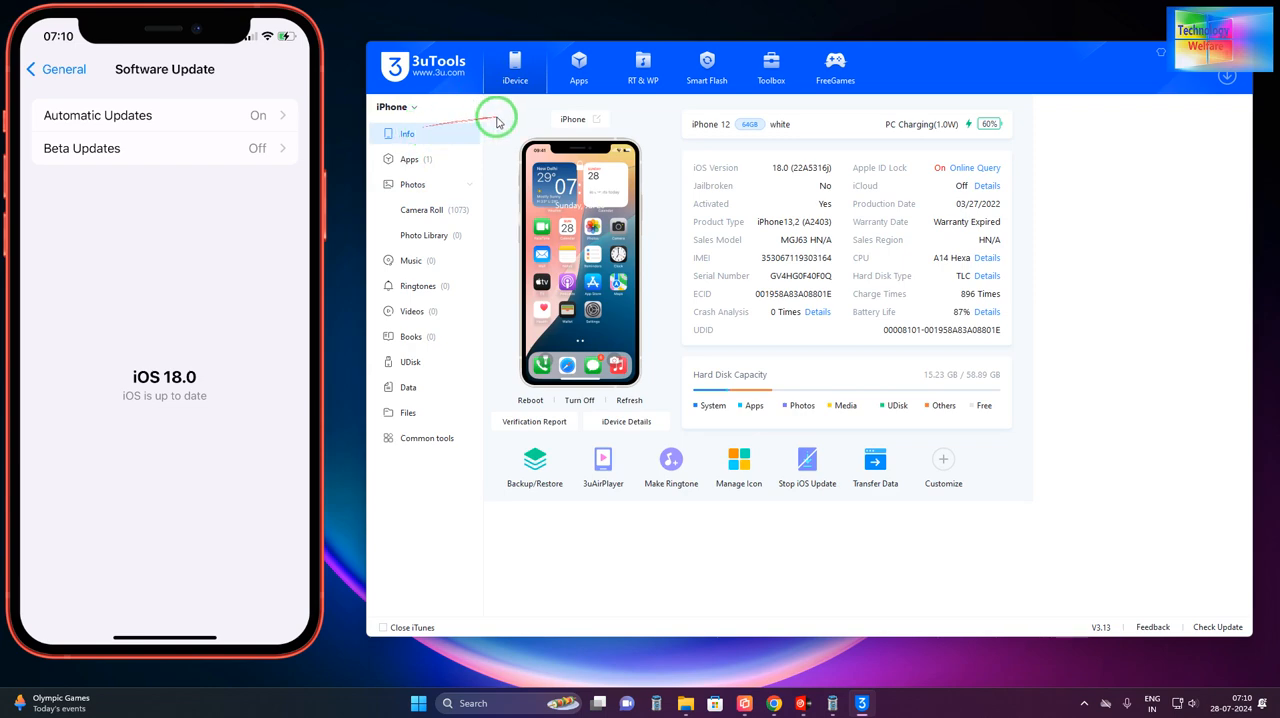
pyautogui.moveTo(920, 204)
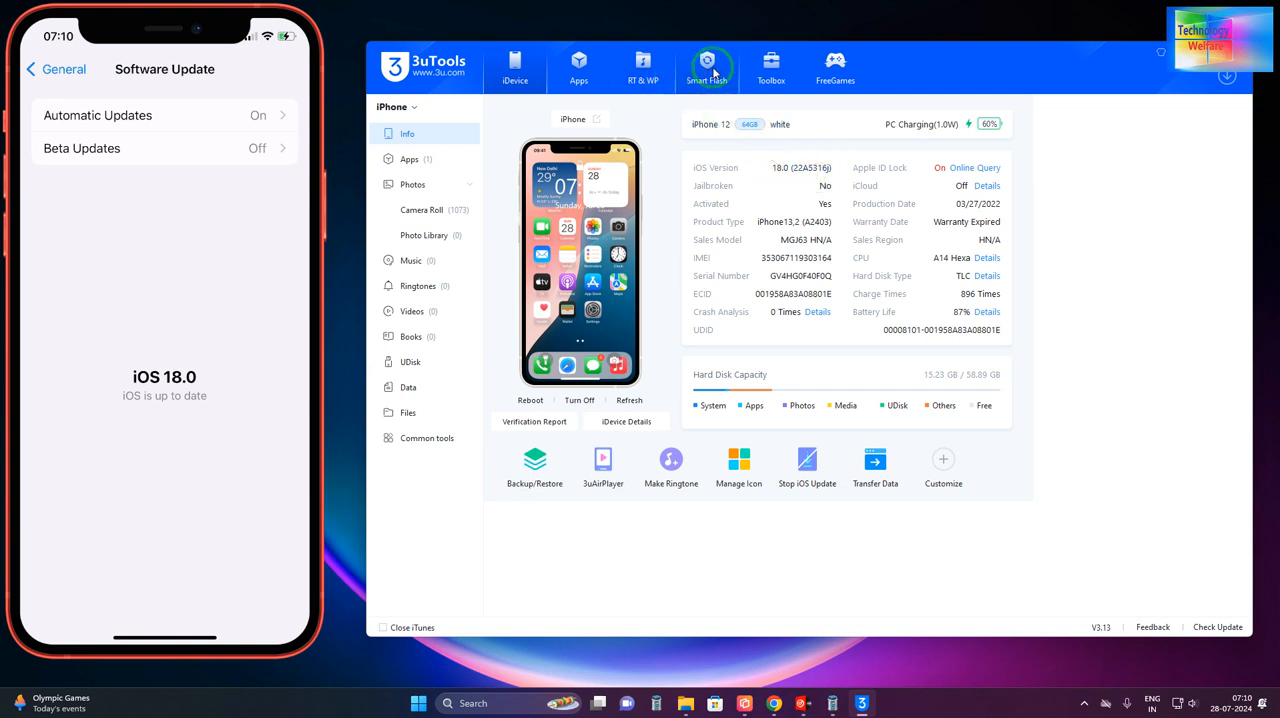
# Step: Return to Smart Flash and start downloading the 7.46 GB iOS 17.5.1 firmware
pyautogui.click(708, 68)
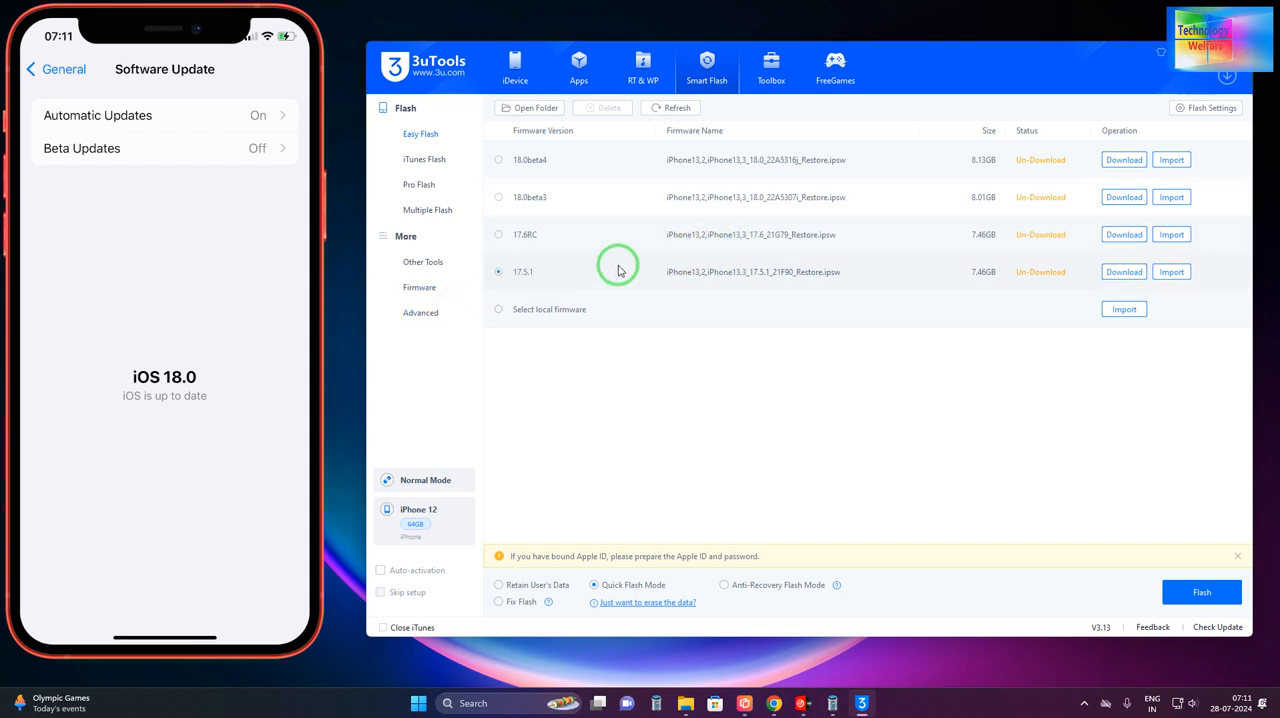
pyautogui.click(1124, 272)
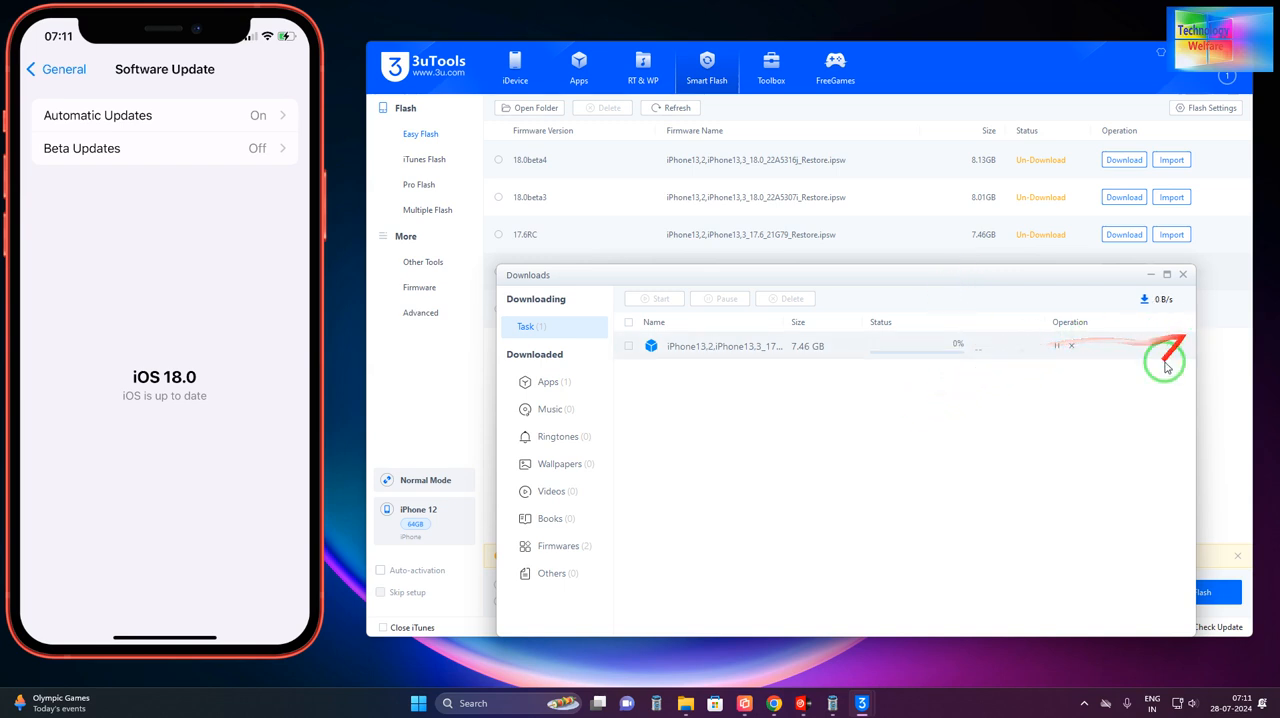
pyautogui.moveTo(1064, 500)
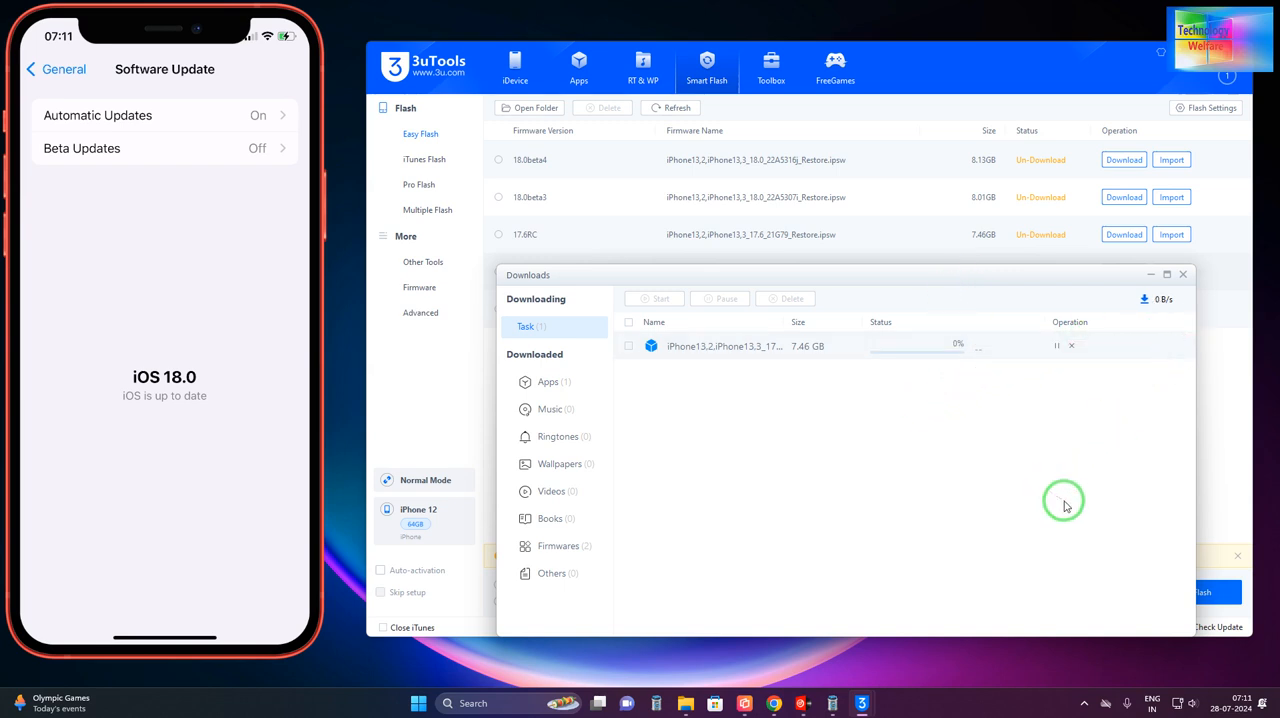
pyautogui.moveTo(1018, 320)
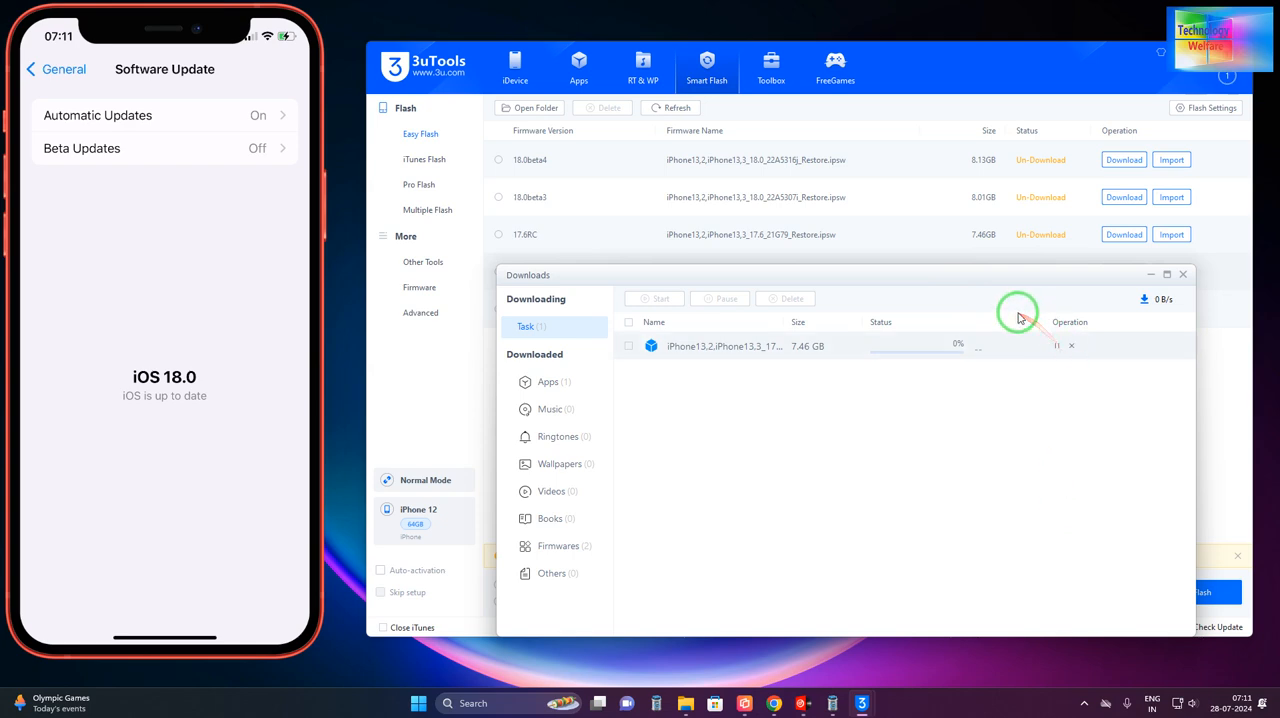
# Step: Drag the Downloads window aside to reveal 17.5.1 downloading in the firmware list
pyautogui.moveTo(1016, 318); pyautogui.dragTo(660, 248)
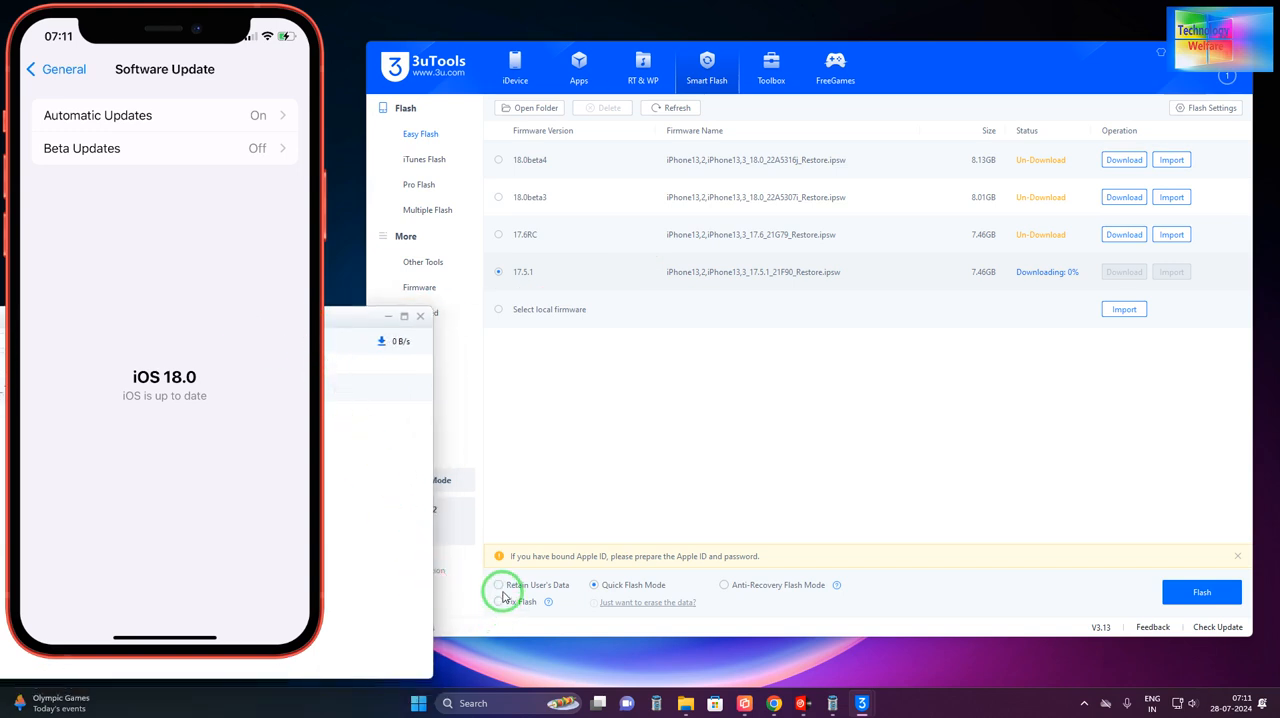
# Step: Choose Retain User's Data mode and start flashing iOS 17.5.1
pyautogui.click(500, 584)
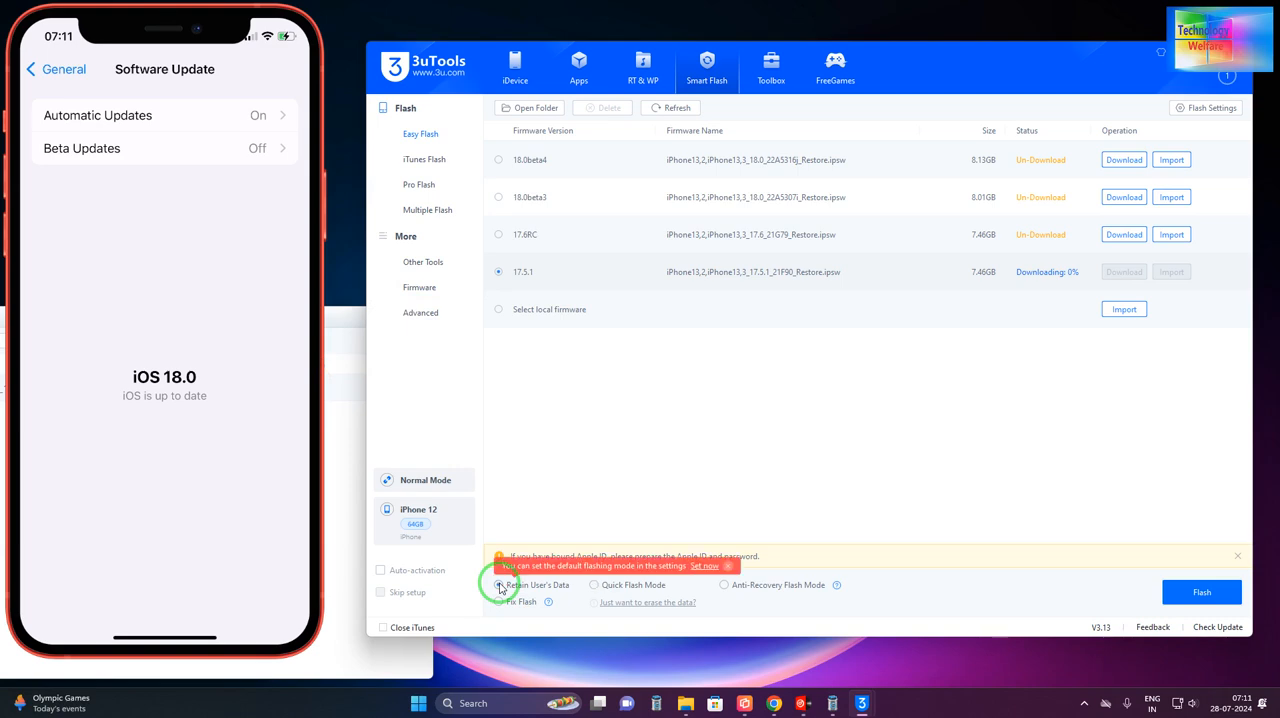
pyautogui.click(500, 584)
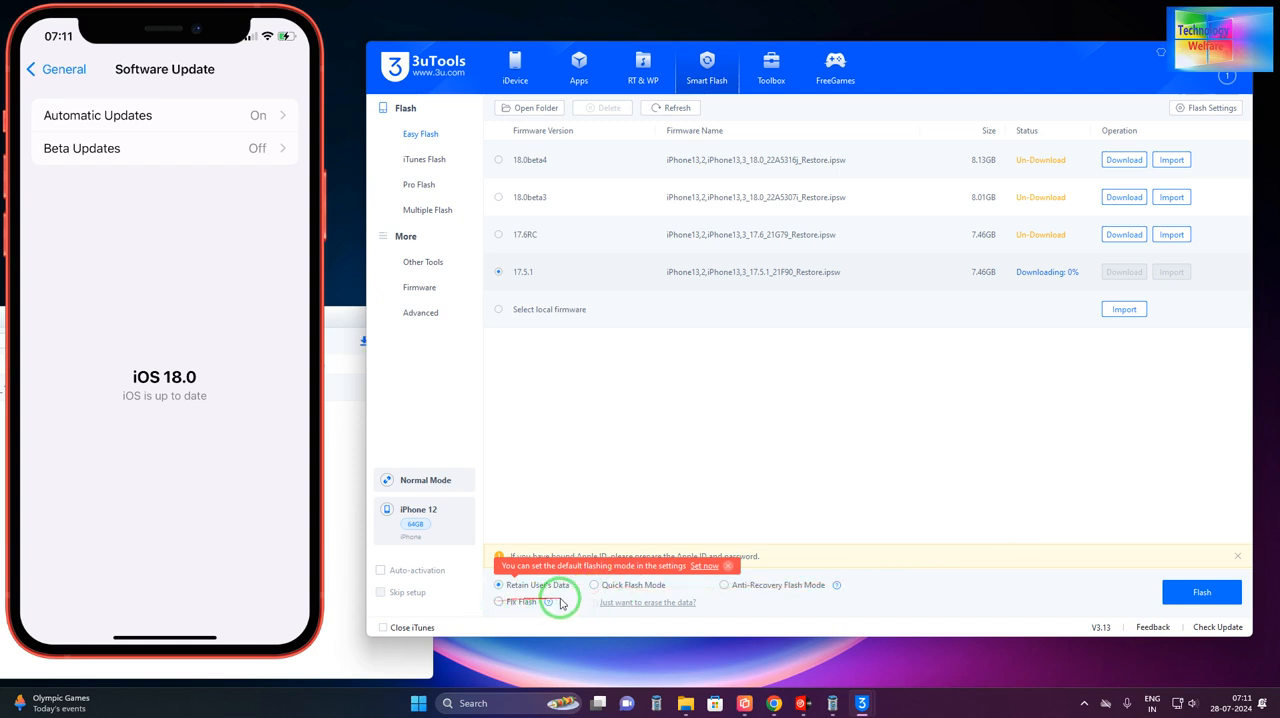
pyautogui.moveTo(1190, 668)
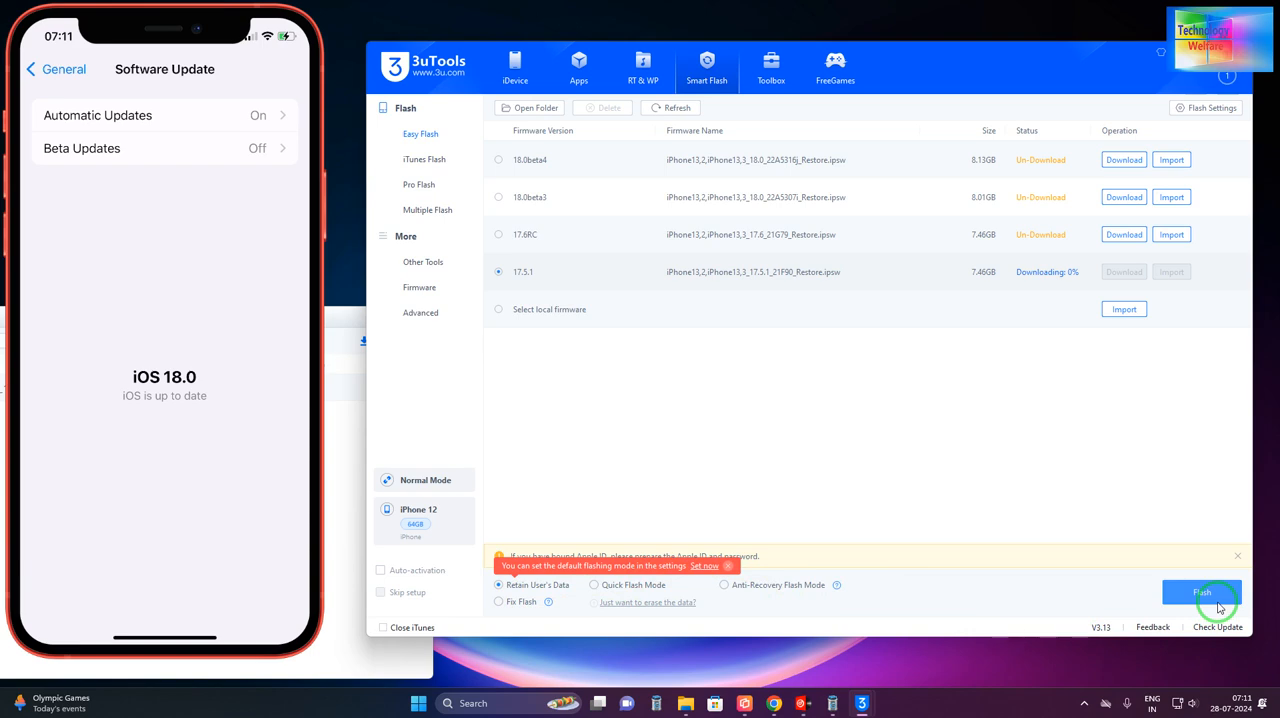
pyautogui.click(1202, 592)
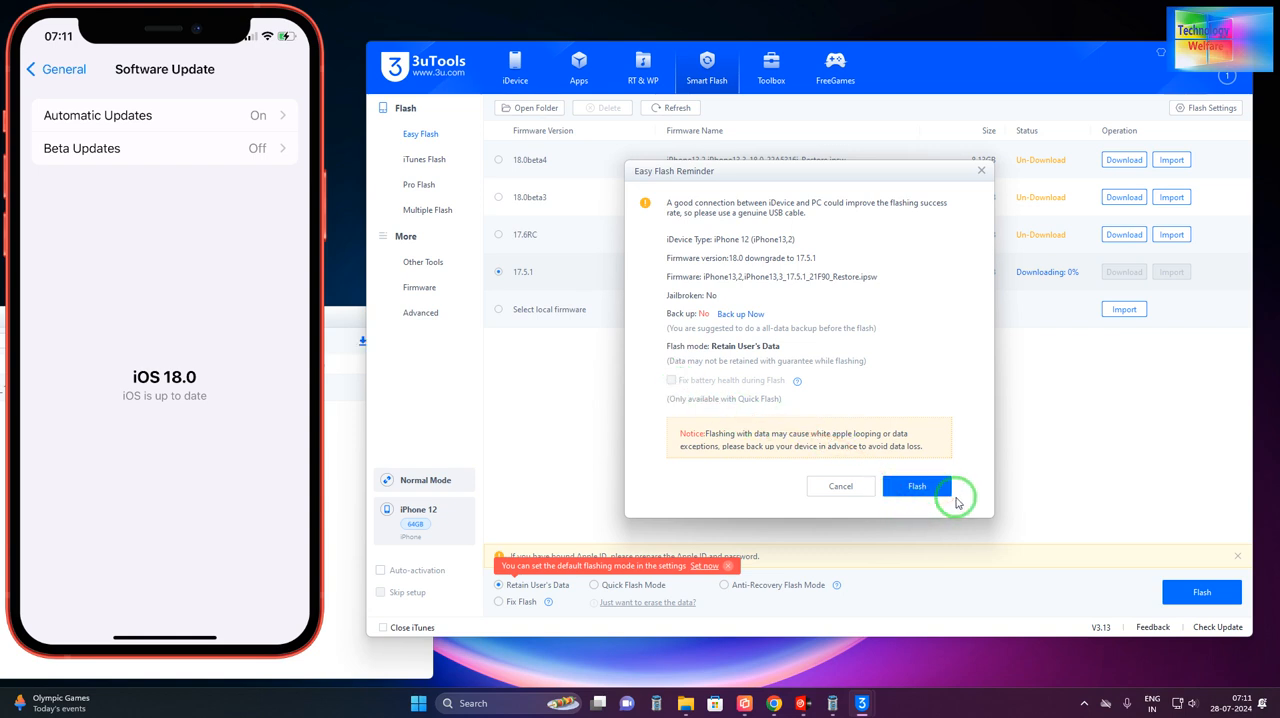
# Step: Confirm the Easy Flash Reminder to downgrade iOS 18.0 to 17.5.1 keeping user data
pyautogui.click(916, 486)
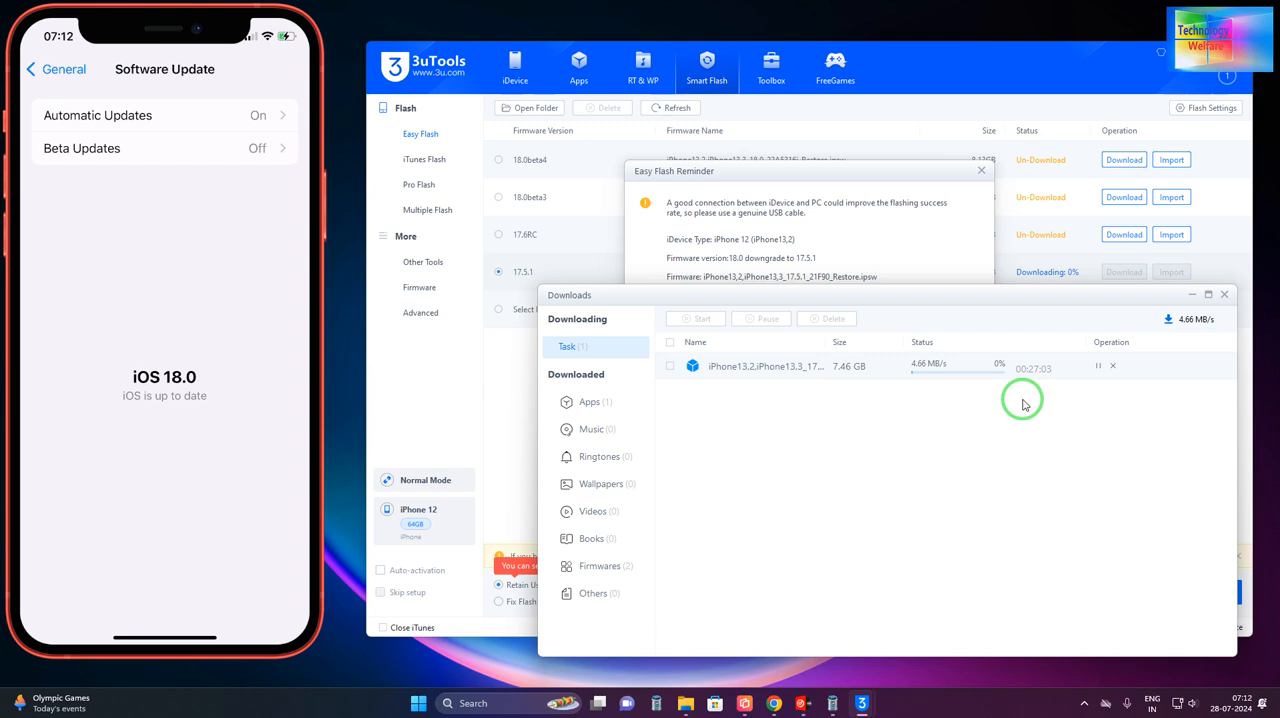
pyautogui.moveTo(998, 336)
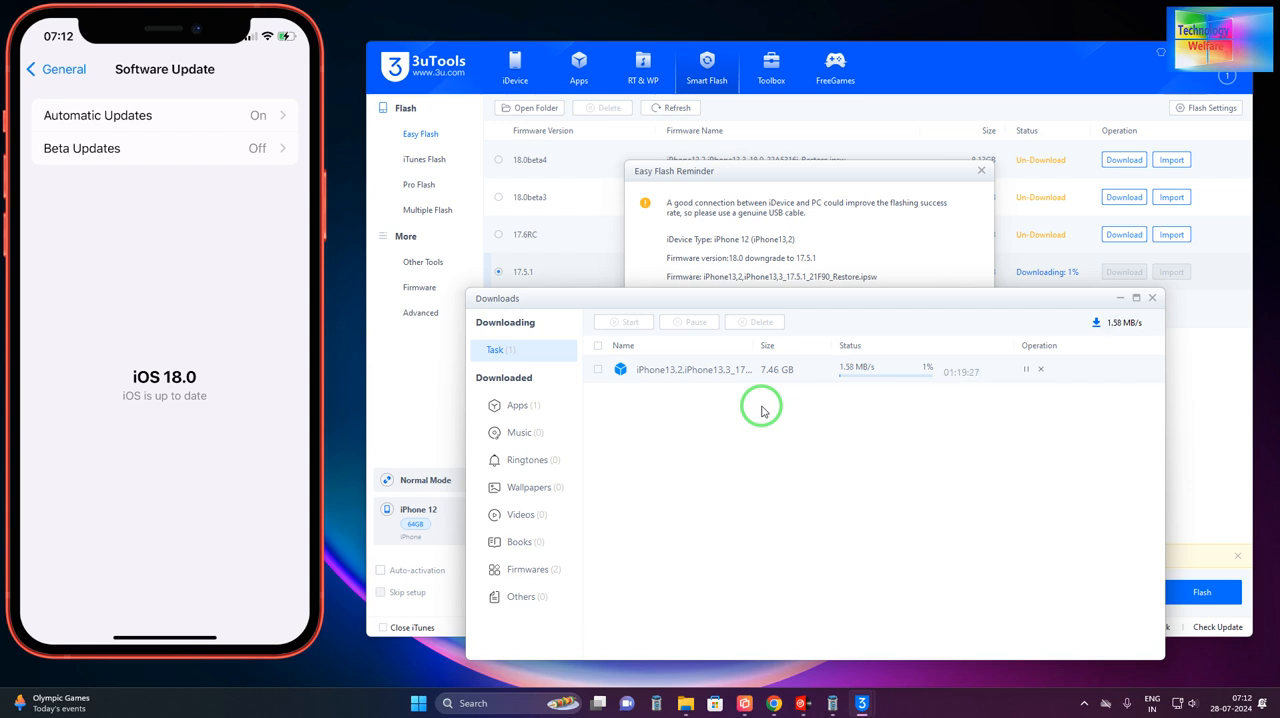
pyautogui.moveTo(924, 490)
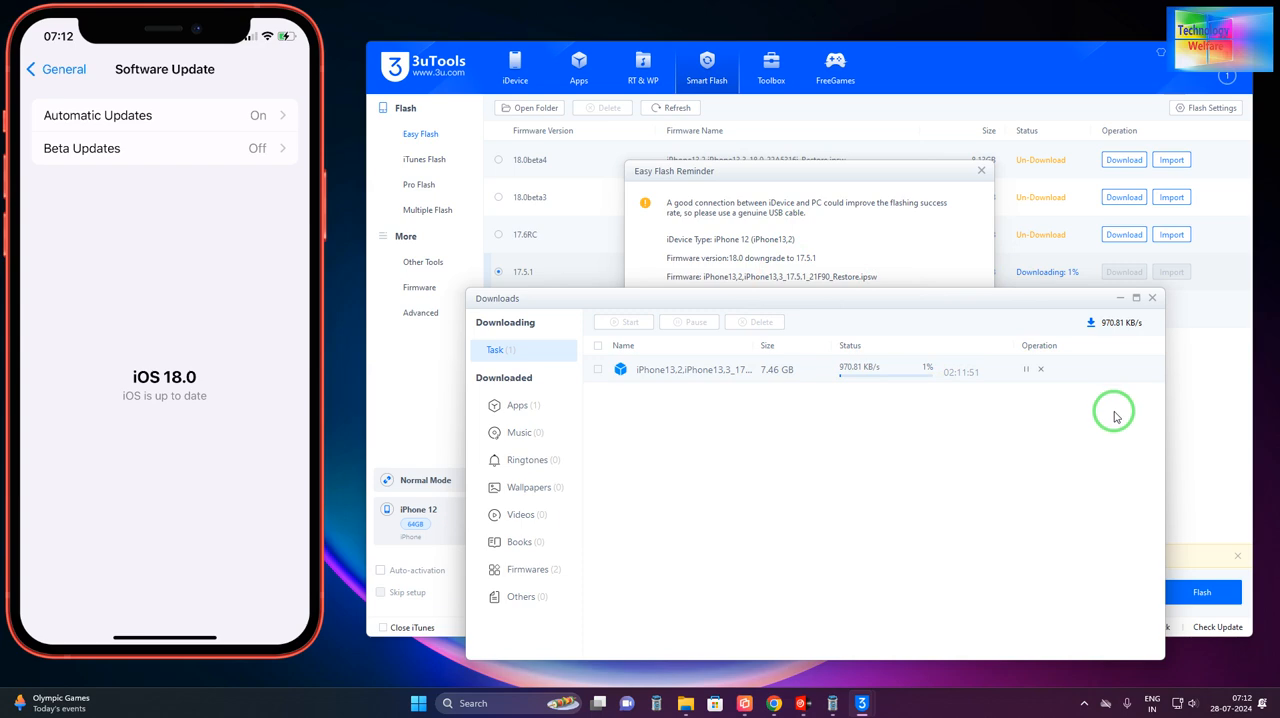
pyautogui.moveTo(1100, 360)
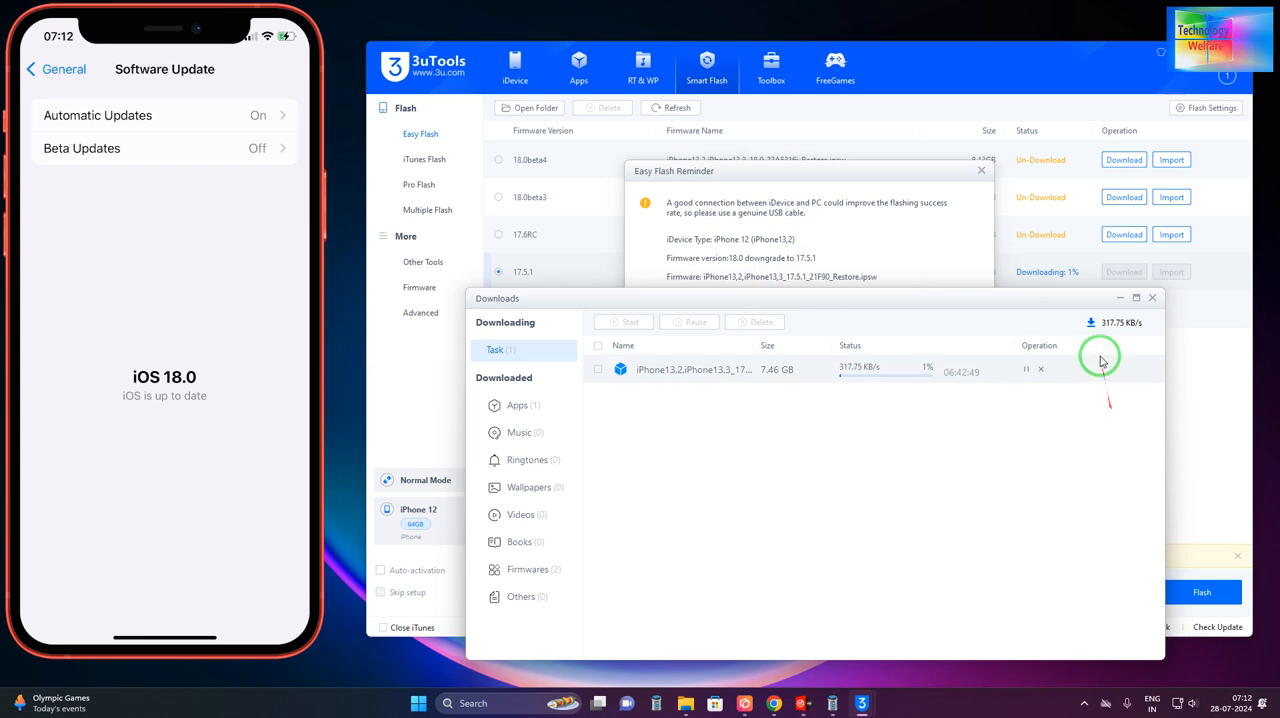